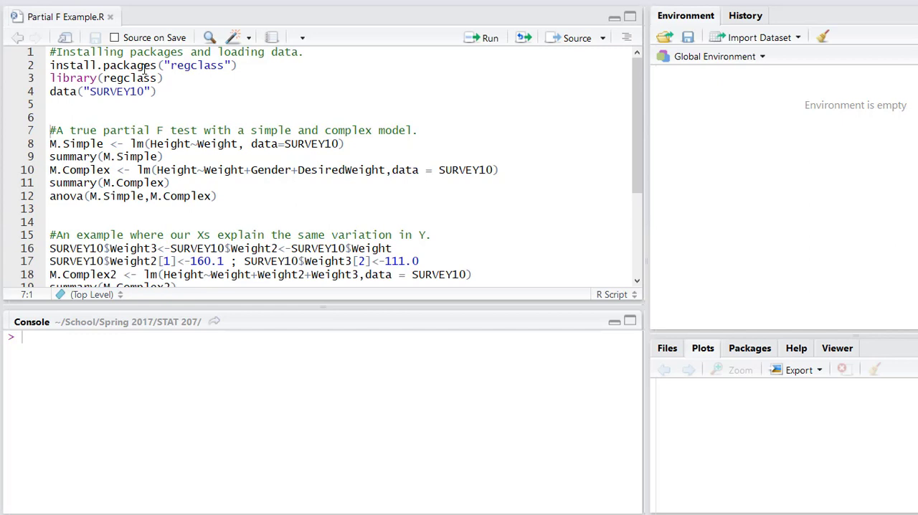
Step: Load the regclass package and the SURVEY10 data set (699 observations, 20 variables)
{"action": "left_click", "coordinate": [149, 78]}
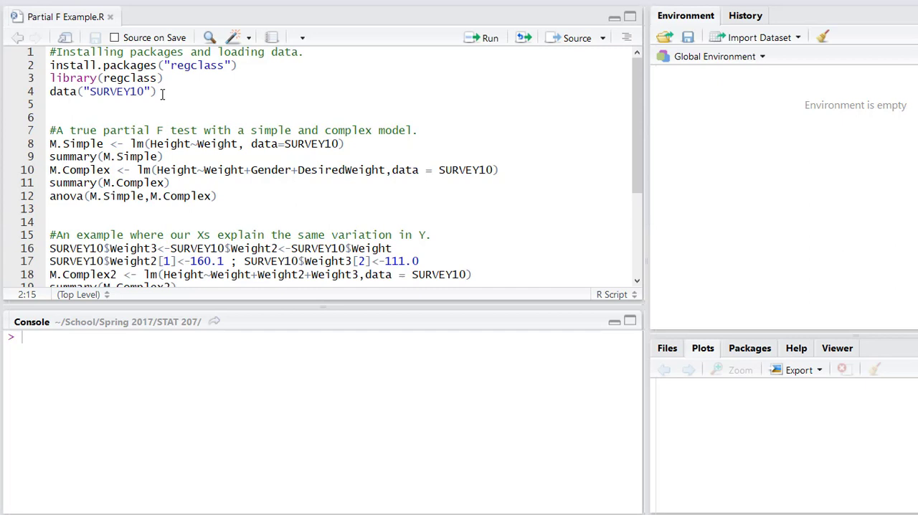
{"action": "left_click", "coordinate": [163, 79]}
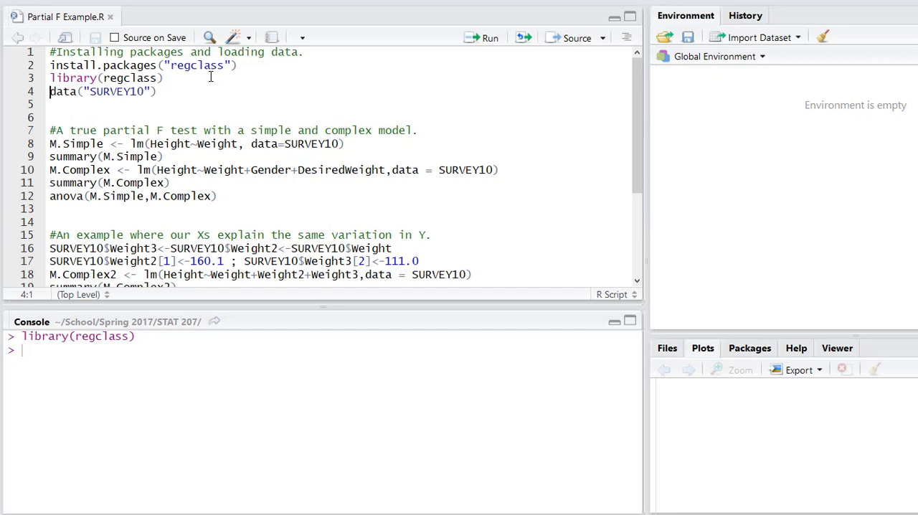
{"action": "left_click", "coordinate": [491, 37]}
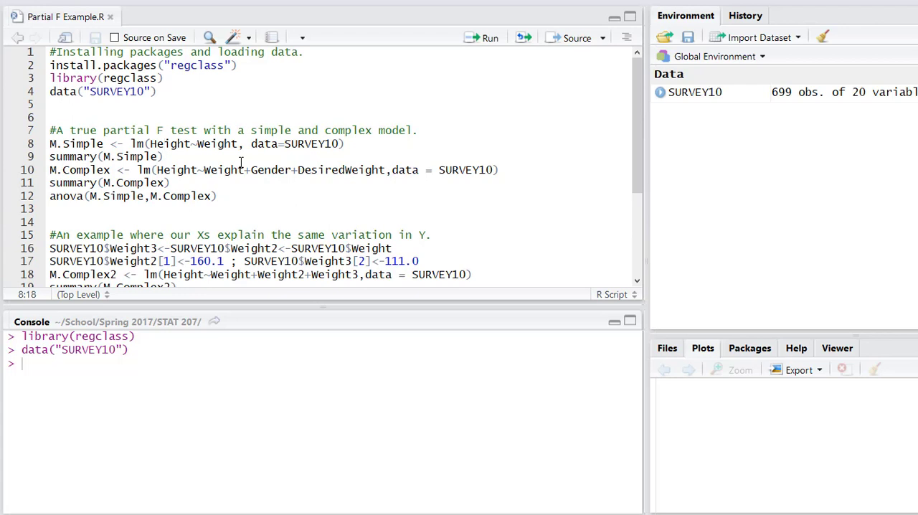
Step: Fit M.Simple as Height on Weight and print its summary (R-squared 0.3613, F 394.2)
{"action": "left_click", "coordinate": [136, 144]}
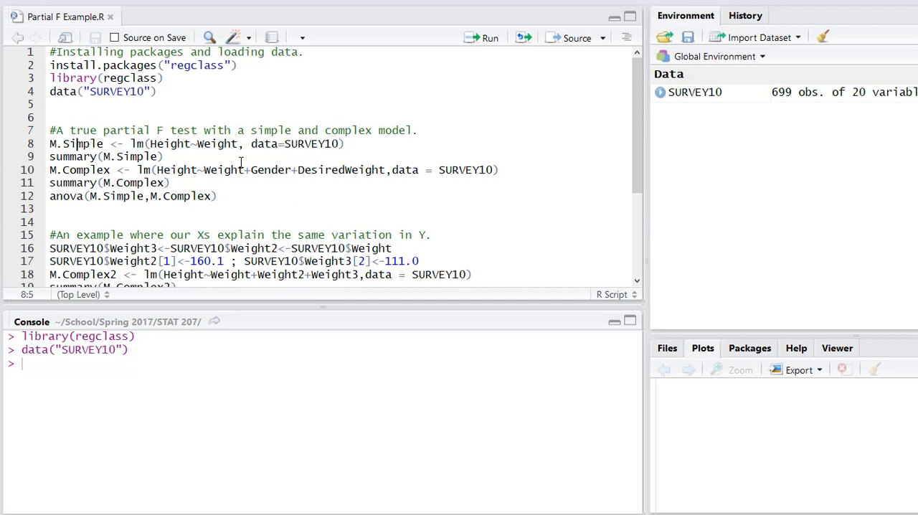
{"action": "left_click", "coordinate": [164, 144]}
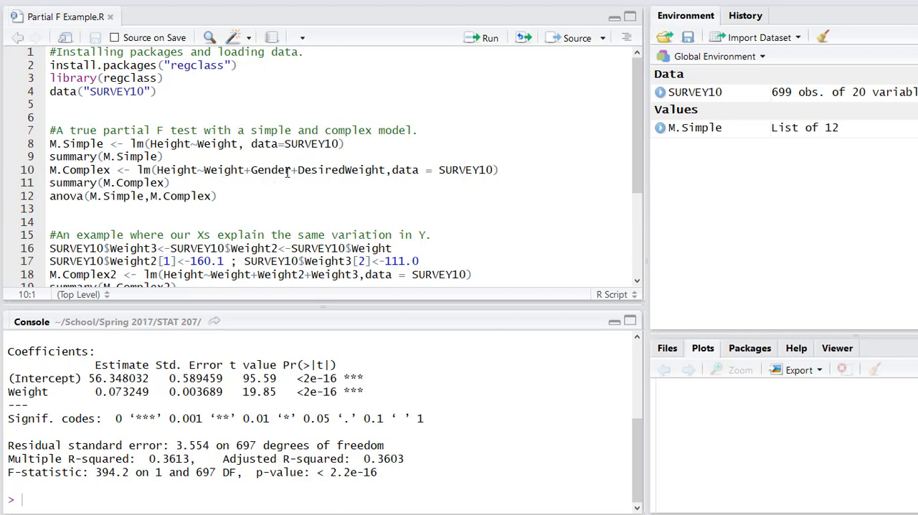
{"action": "mouse_move", "coordinate": [338, 181]}
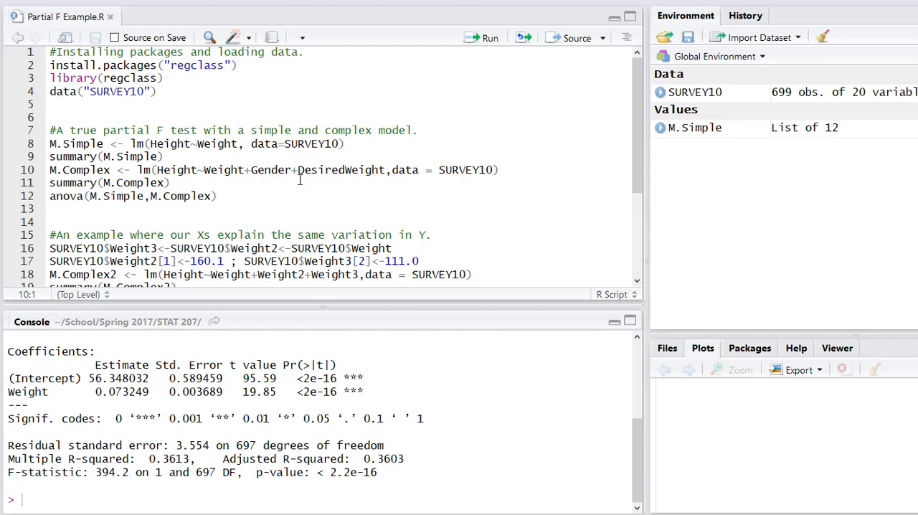
{"action": "mouse_move", "coordinate": [292, 187]}
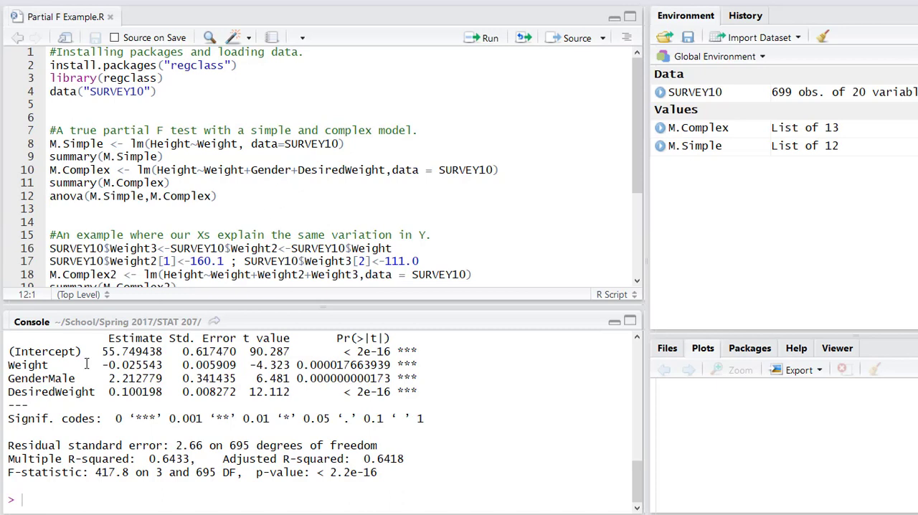
{"action": "double_click", "coordinate": [40, 378]}
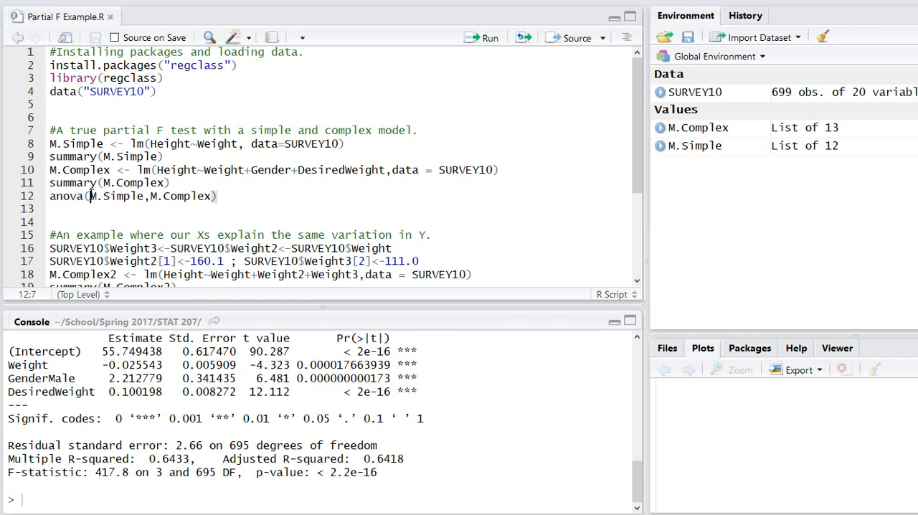
Step: Run anova(M.Simple, M.Complex) giving F = 274.81, p < 2.2e-16 on 2 extra df
{"action": "double_click", "coordinate": [114, 195]}
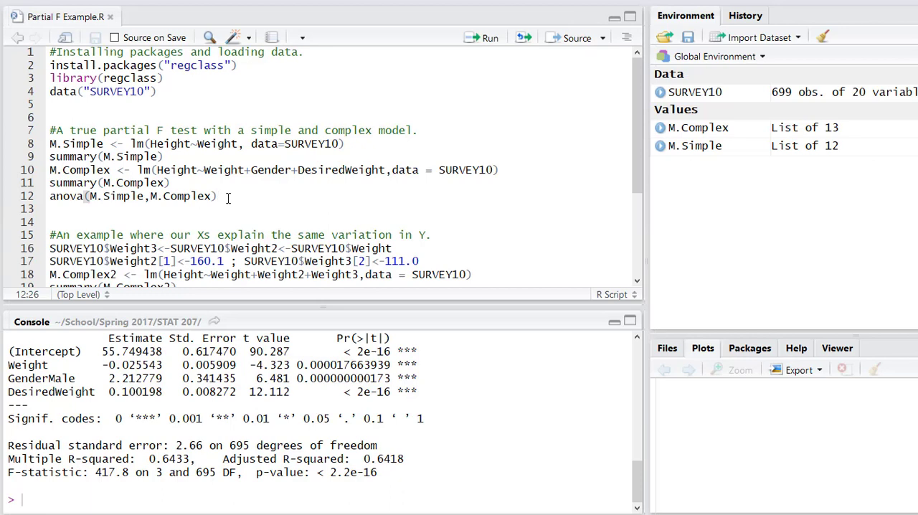
{"action": "left_click", "coordinate": [221, 195]}
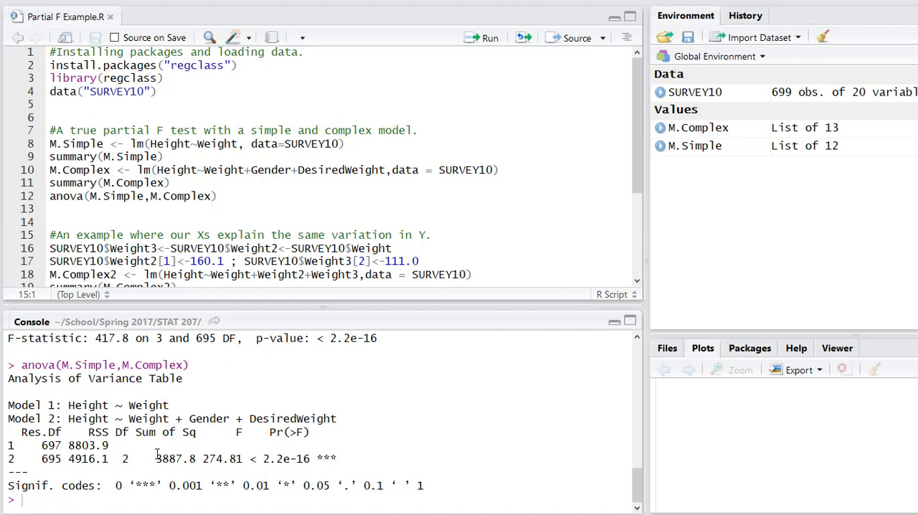
{"action": "mouse_move", "coordinate": [163, 456]}
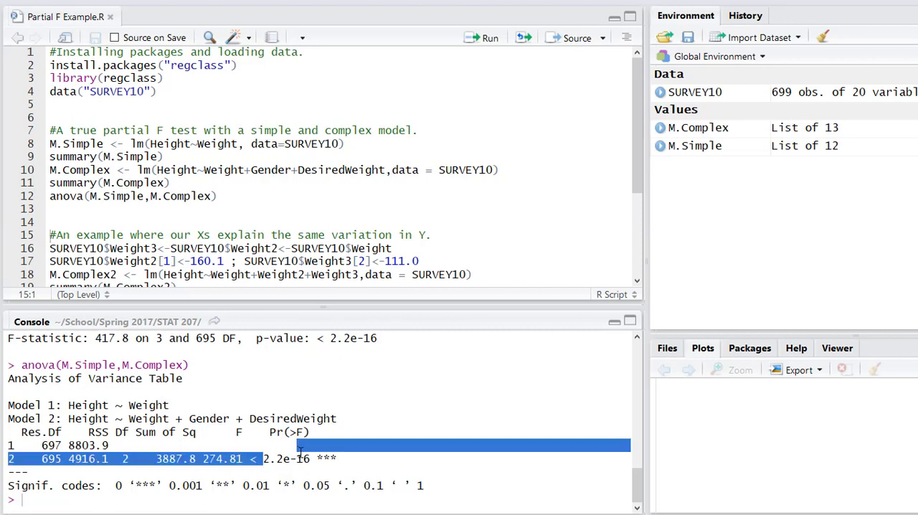
{"action": "left_click", "coordinate": [228, 459]}
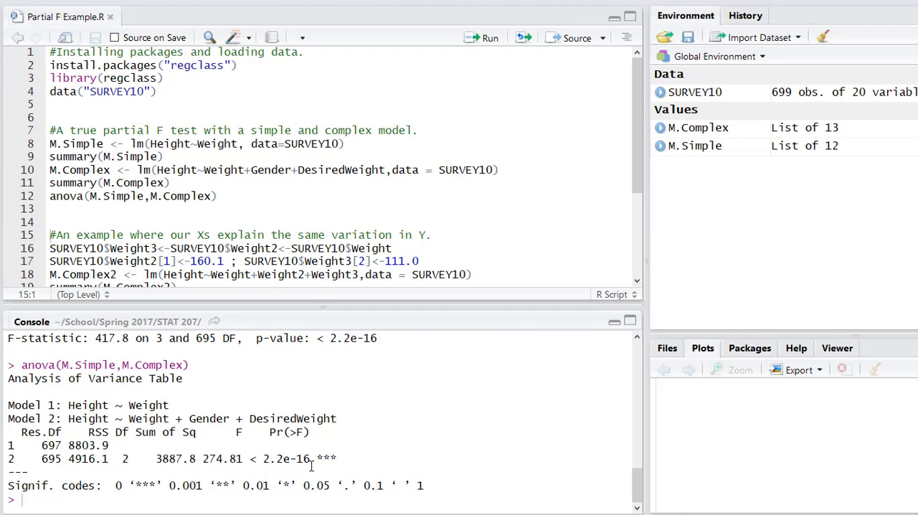
{"action": "mouse_move", "coordinate": [208, 438]}
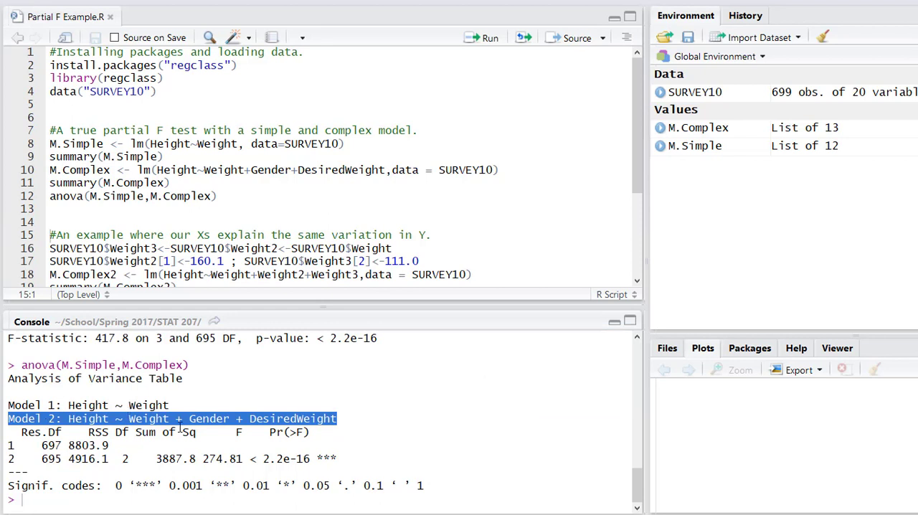
{"action": "left_click", "coordinate": [189, 419]}
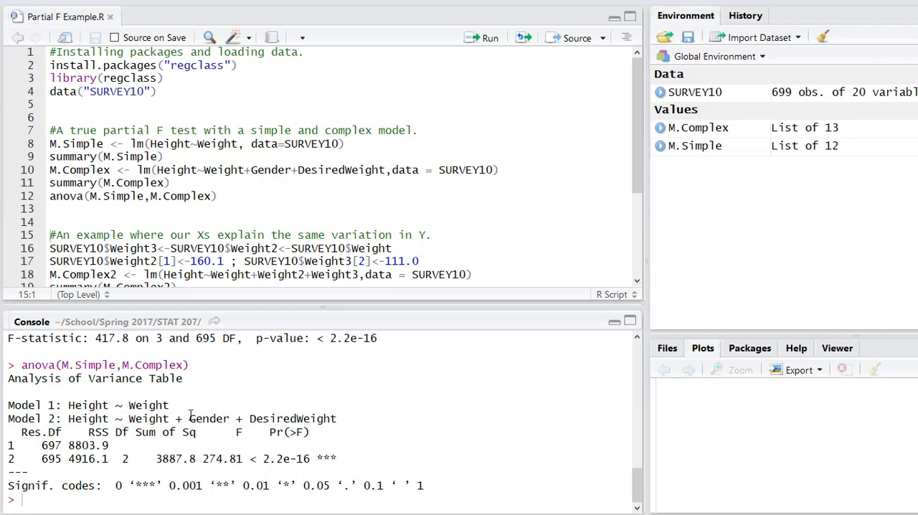
{"action": "left_click_drag", "start_coordinate": [186, 418], "coordinate": [337, 418]}
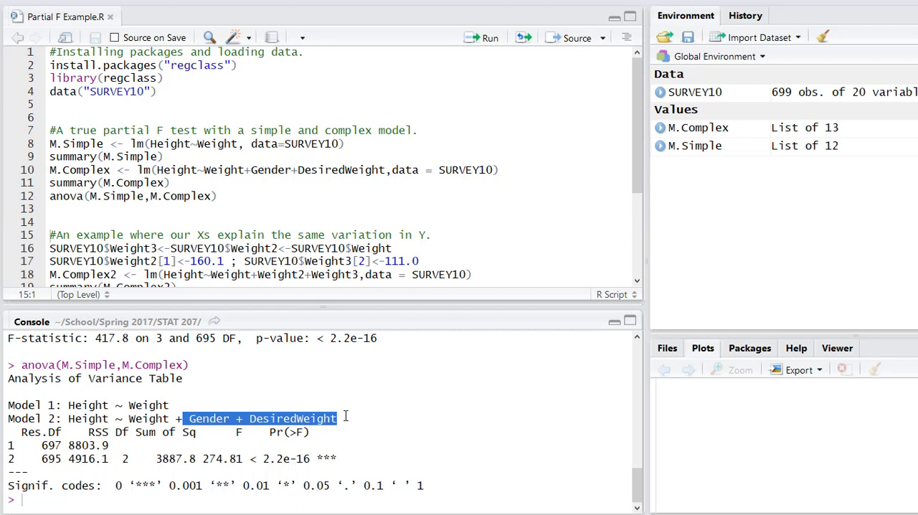
{"action": "mouse_move", "coordinate": [136, 419]}
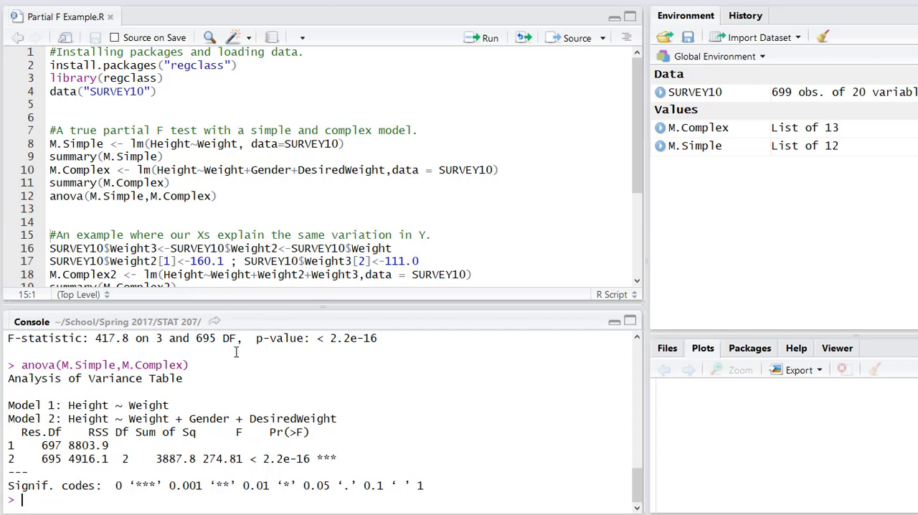
{"action": "left_click", "coordinate": [171, 182]}
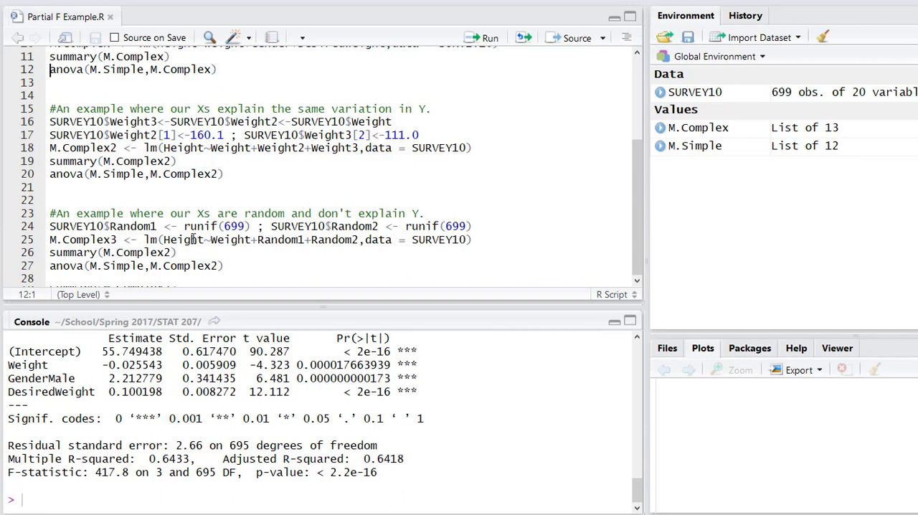
Step: Create Weight2 and Weight3 copies of Weight and change the 160.1 value on line 17 to 161
{"action": "left_click", "coordinate": [190, 121]}
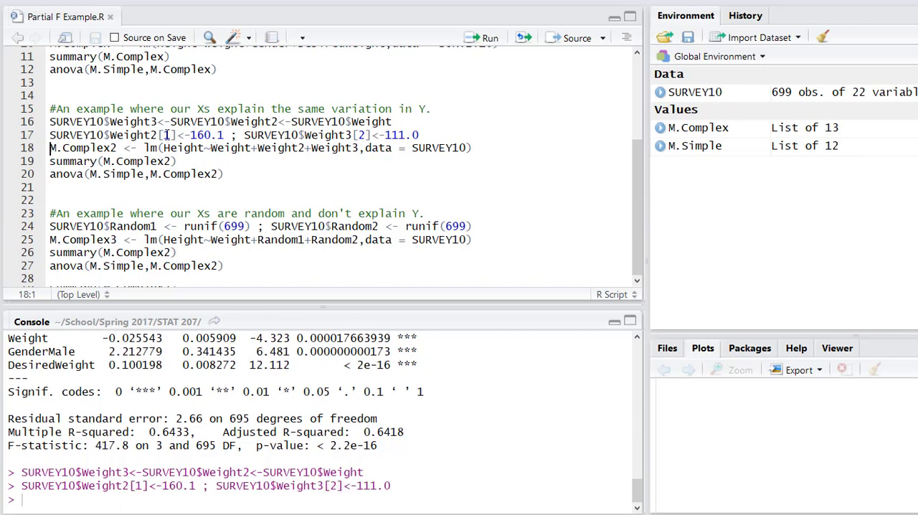
{"action": "mouse_move", "coordinate": [754, 29]}
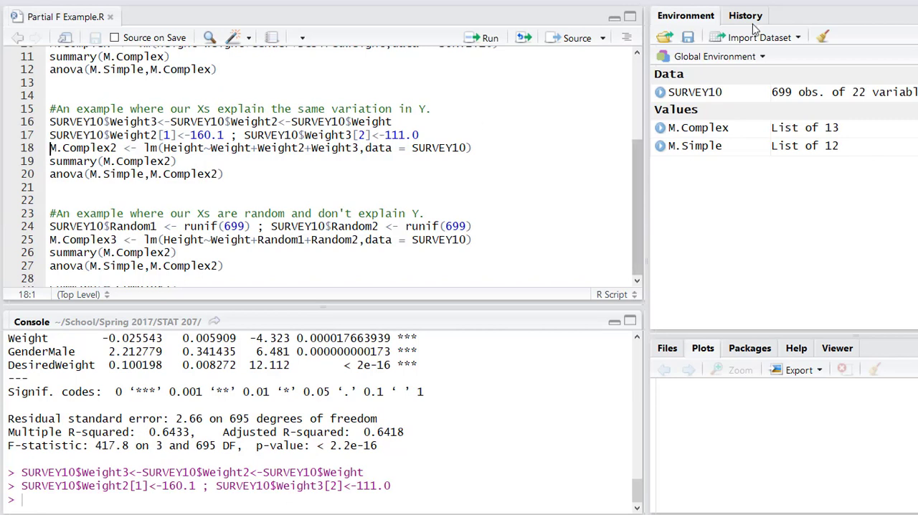
{"action": "left_click", "coordinate": [660, 92]}
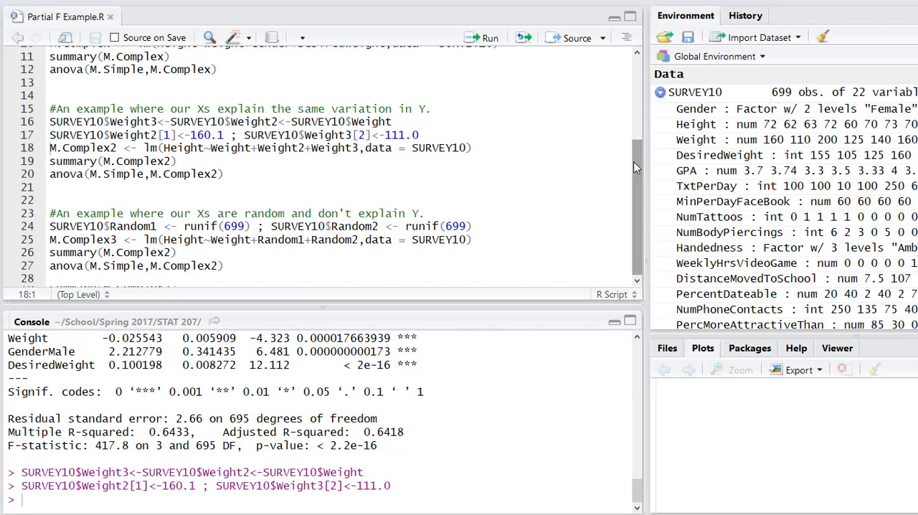
{"action": "scroll", "scroll_direction": "down", "scroll_amount": 3}
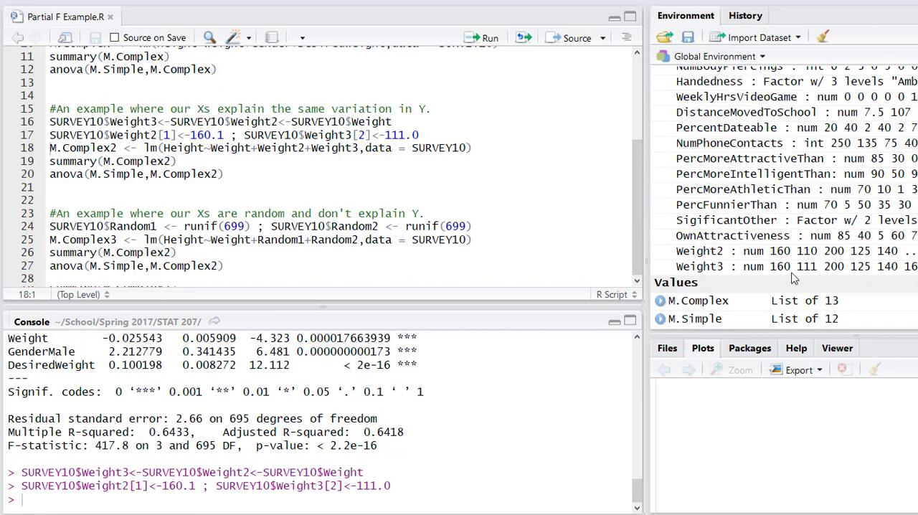
{"action": "mouse_move", "coordinate": [789, 255]}
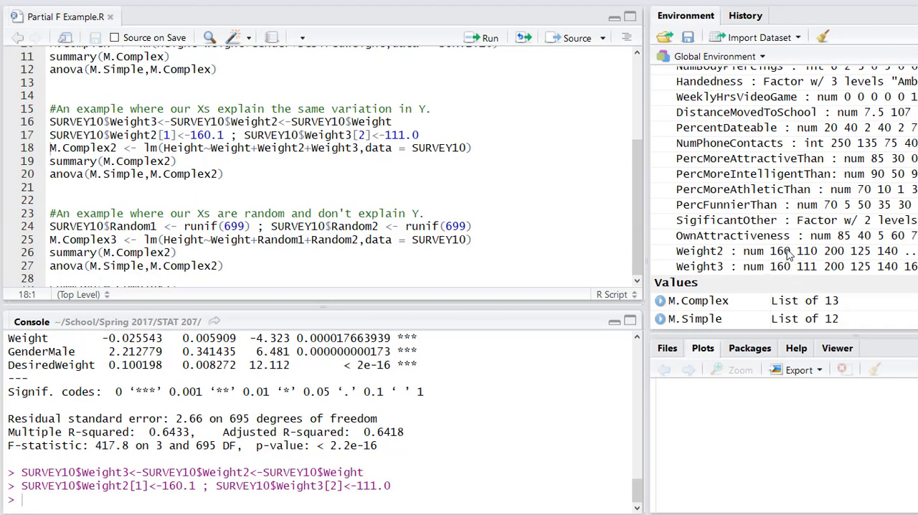
{"action": "left_click", "coordinate": [224, 134]}
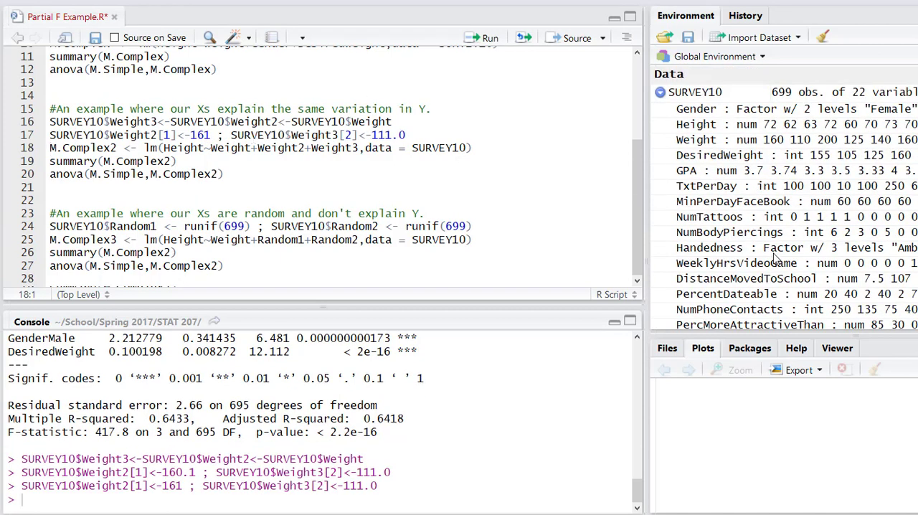
{"action": "scroll", "scroll_direction": "down", "scroll_amount": 3}
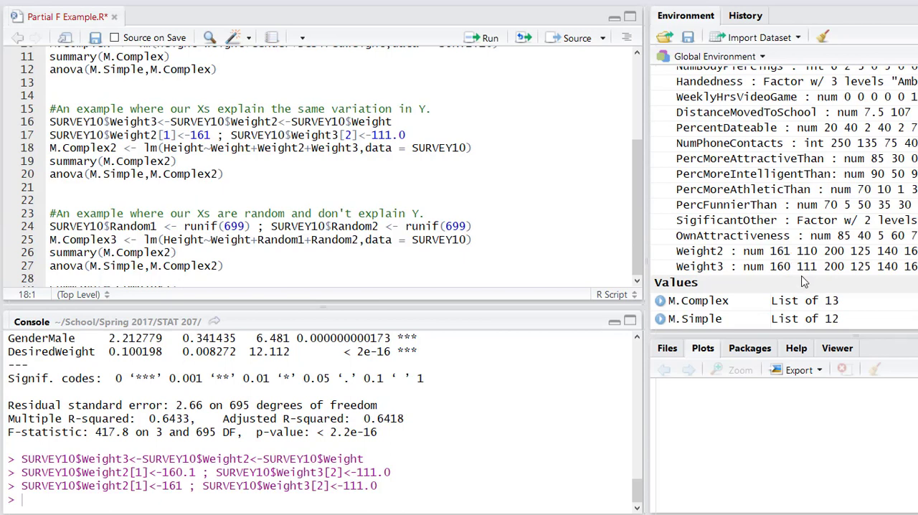
{"action": "mouse_move", "coordinate": [753, 258]}
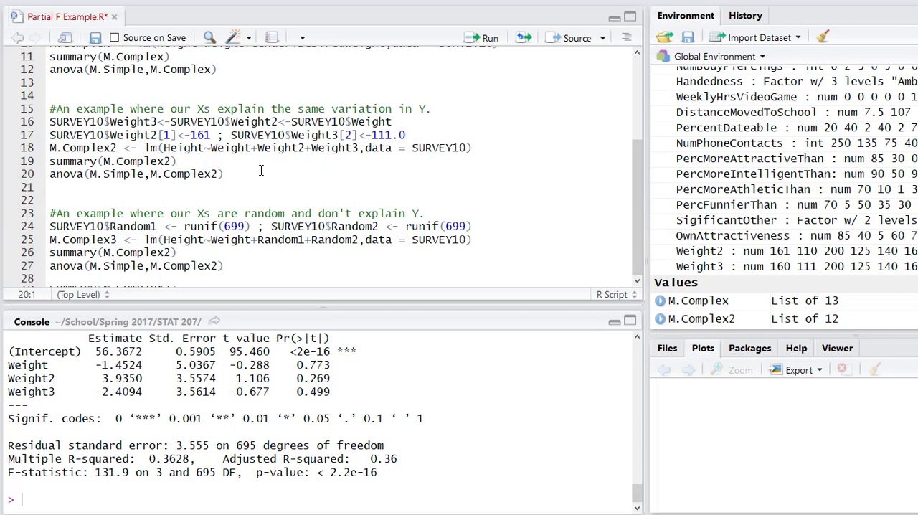
Step: Fit M.Complex2 as Height on Weight, Weight2 and Weight3 and print its summary
{"action": "left_click", "coordinate": [51, 174]}
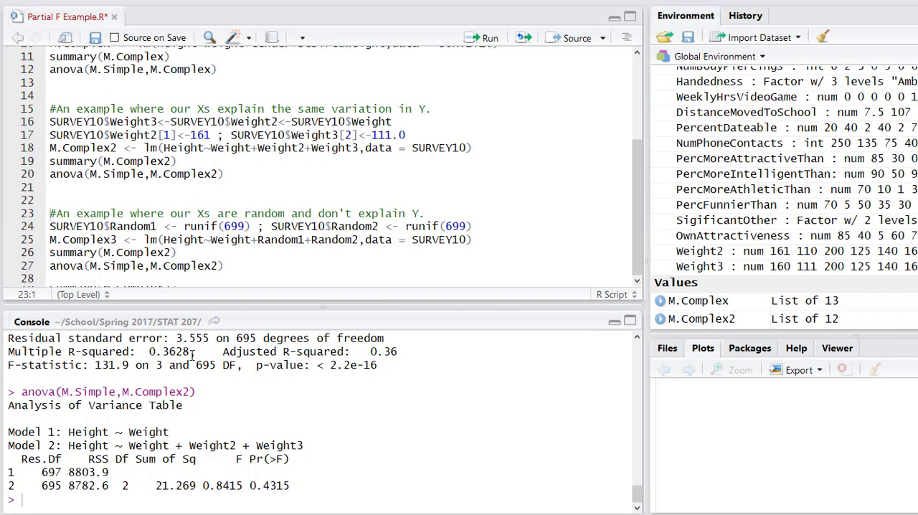
Step: Run anova(M.Simple, M.Complex2), giving F = 0.8415, p = 0.4315
{"action": "double_click", "coordinate": [169, 351]}
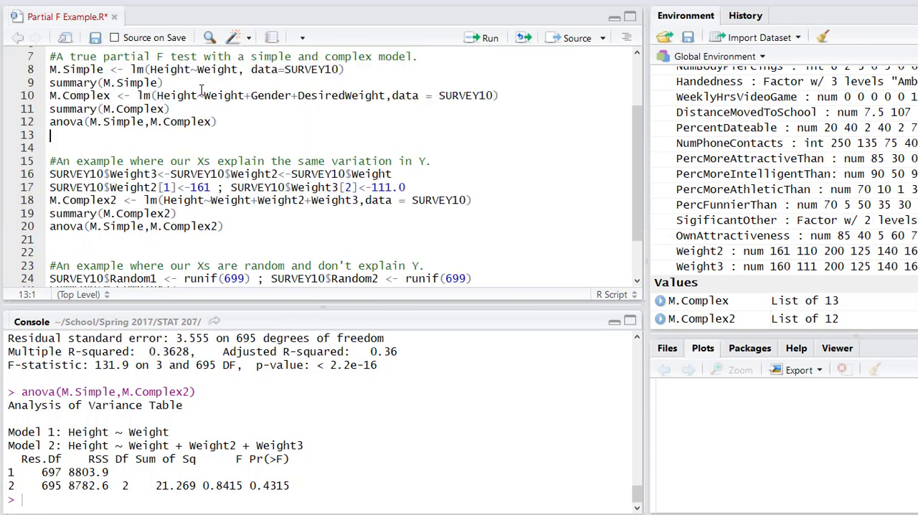
Step: Rerun summary(M.Simple) and the anova comparison of M.Simple with M.Complex2
{"action": "left_click", "coordinate": [165, 82]}
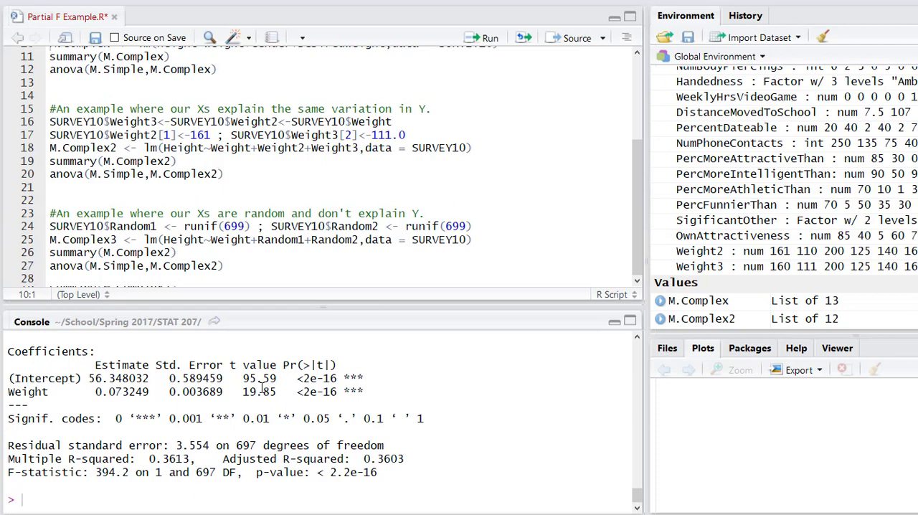
{"action": "mouse_move", "coordinate": [251, 327]}
{"action": "type", "text": "3"}
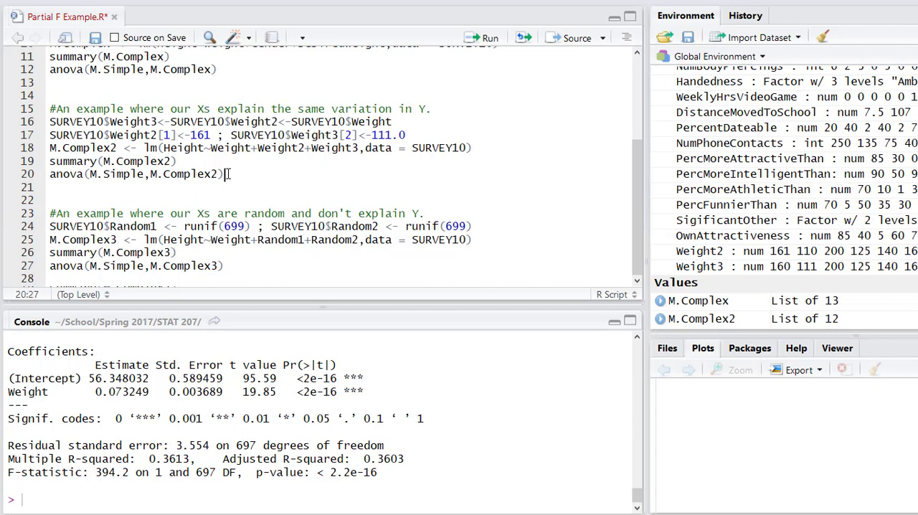
{"action": "left_click", "coordinate": [493, 37]}
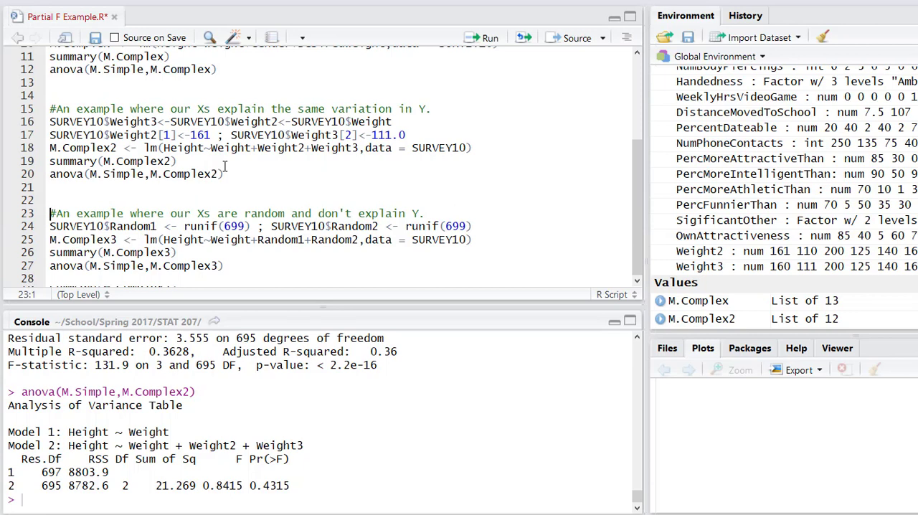
Step: Add uniform random columns Random1 and Random2 to SURVEY10, bringing it to 24 variables
{"action": "left_click", "coordinate": [231, 226]}
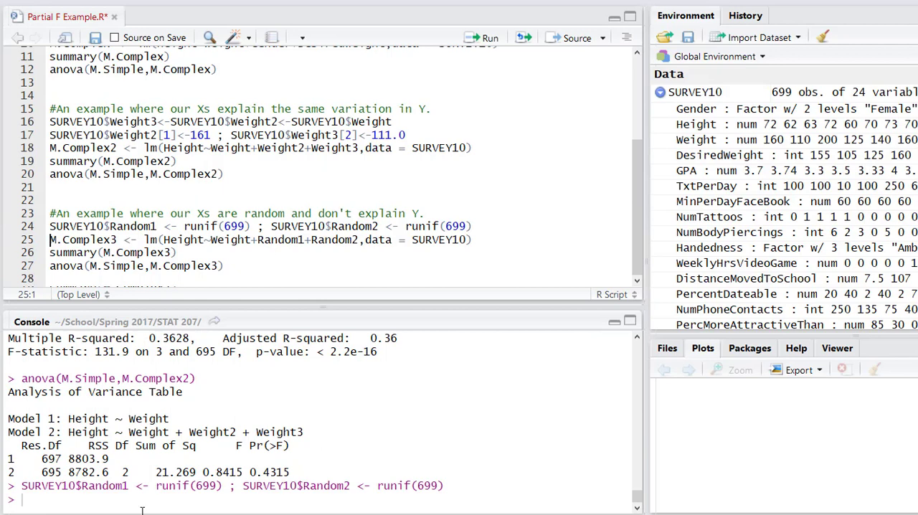
{"action": "scroll", "scroll_direction": "down", "scroll_amount": 3}
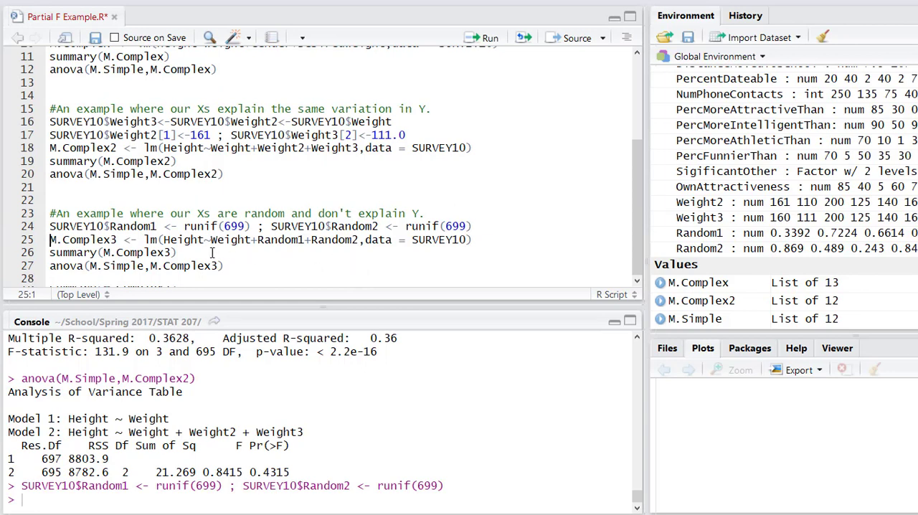
{"action": "left_click", "coordinate": [121, 240]}
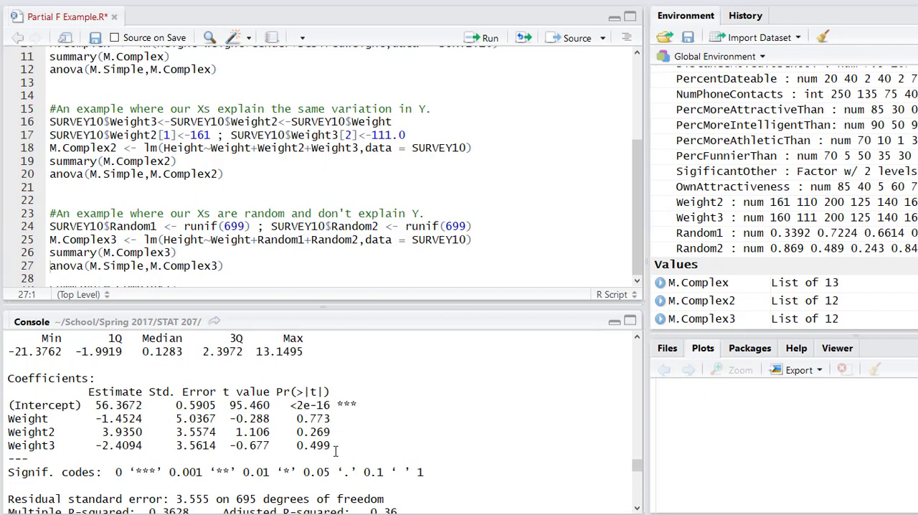
Step: Fit M.Complex3 as Height on Weight, Random1 and Random2 and print its summary
{"action": "scroll", "scroll_direction": "down", "scroll_amount": 3}
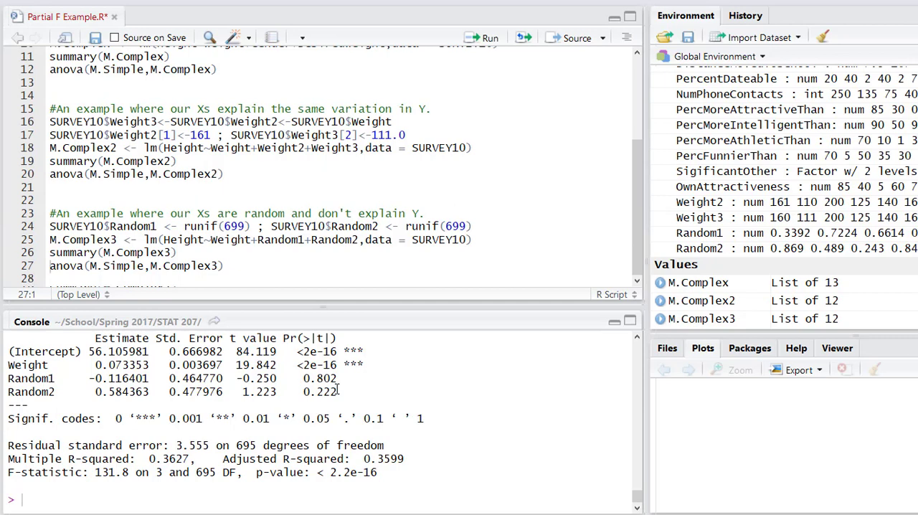
{"action": "mouse_move", "coordinate": [165, 295]}
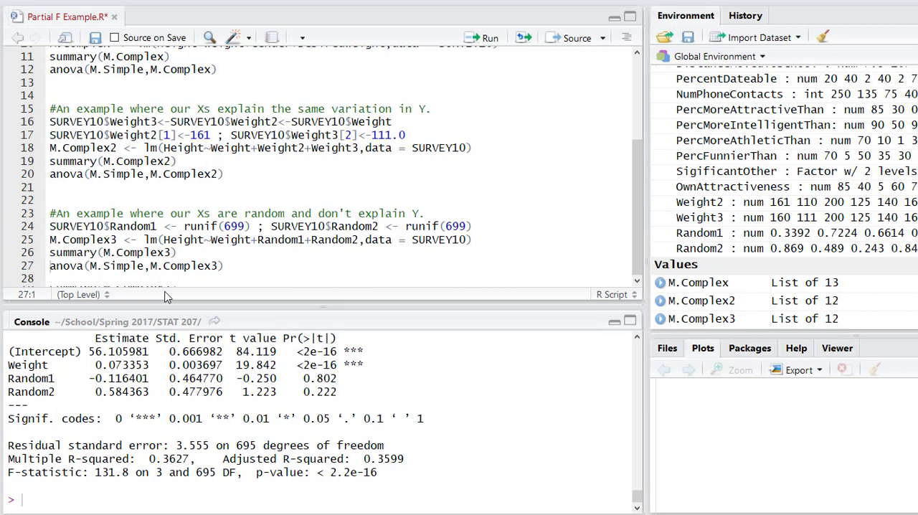
{"action": "left_click", "coordinate": [169, 266]}
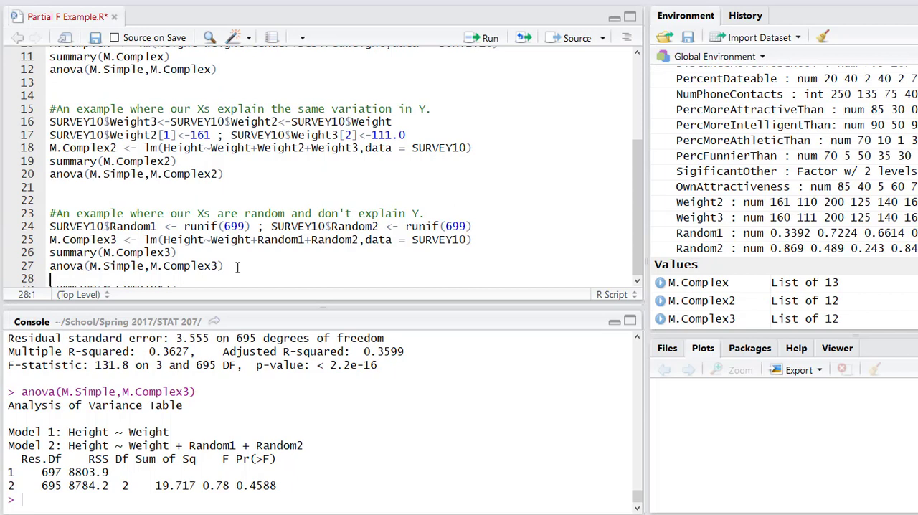
Step: Run anova(M.Simple, M.Complex3), giving F = 0.7408, p = 0.4588
{"action": "left_click", "coordinate": [50, 265]}
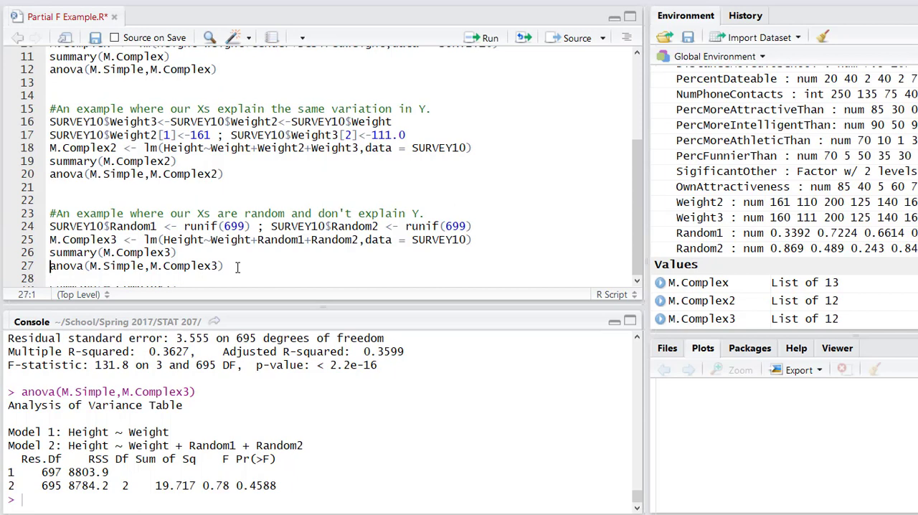
{"action": "left_click", "coordinate": [50, 265]}
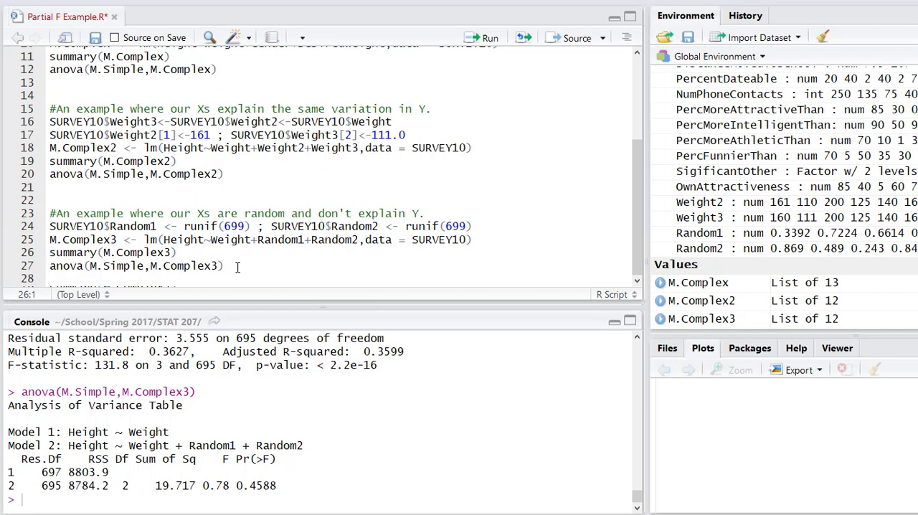